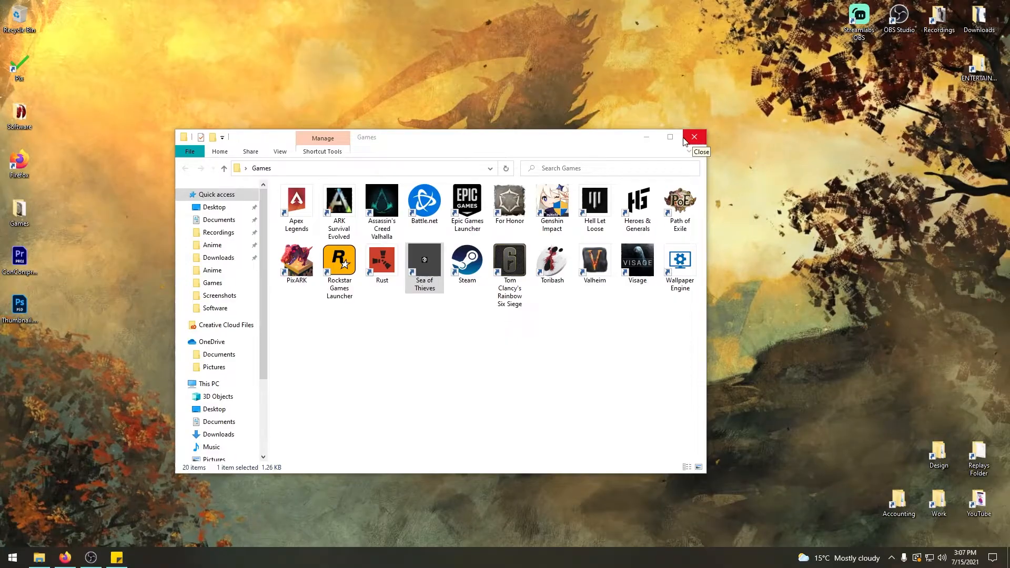
# - Close the Games folder window so only the desktop remains
pyautogui.click(693, 137)
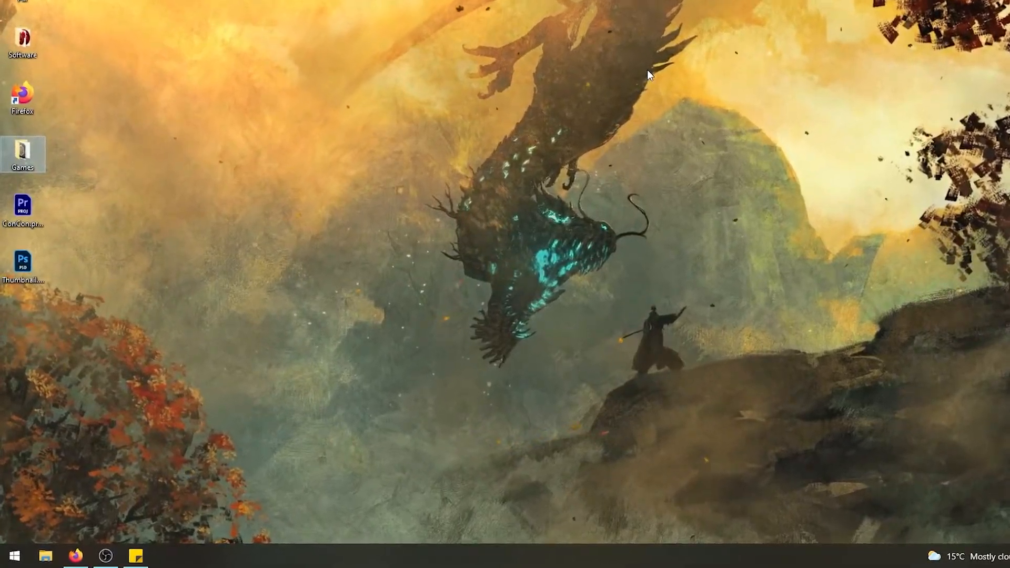
# - Launch Microsoft Store from Start search and go to its Downloads and updates page
pyautogui.write('mic')
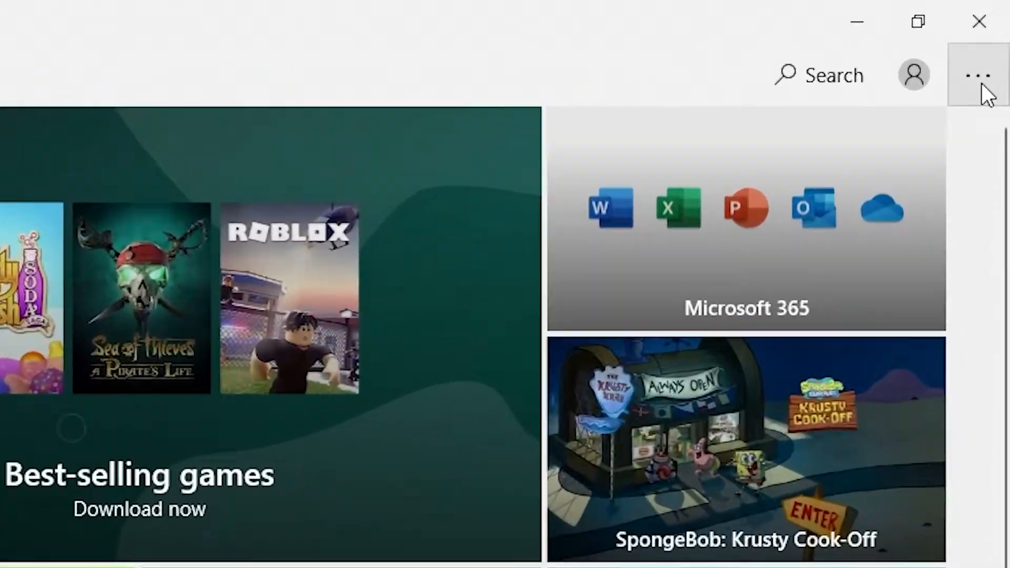
pyautogui.click(979, 75)
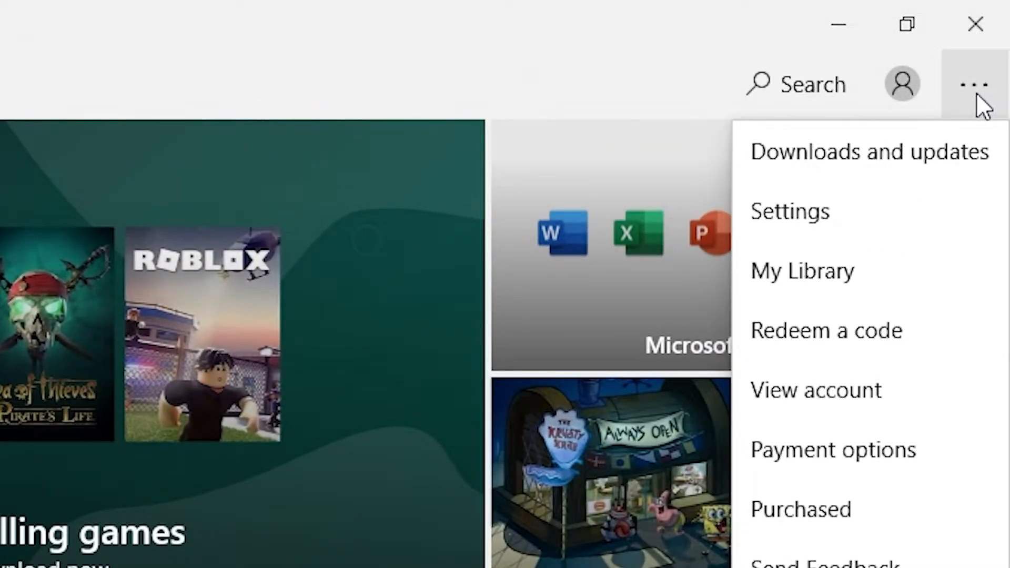
pyautogui.click(868, 151)
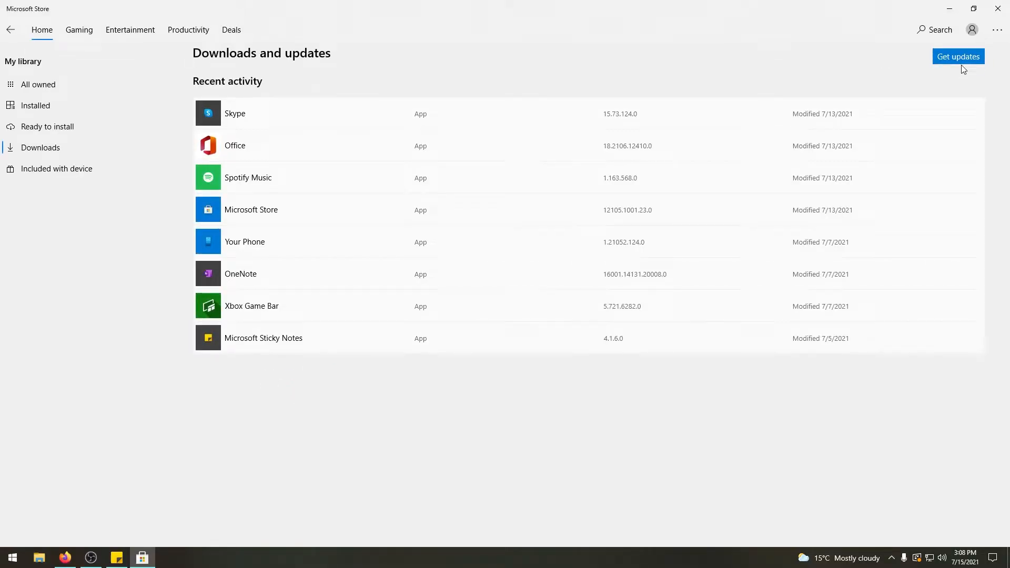
# - Run Get updates so Sea of Thieves appears at the top of recent activity
pyautogui.click(958, 57)
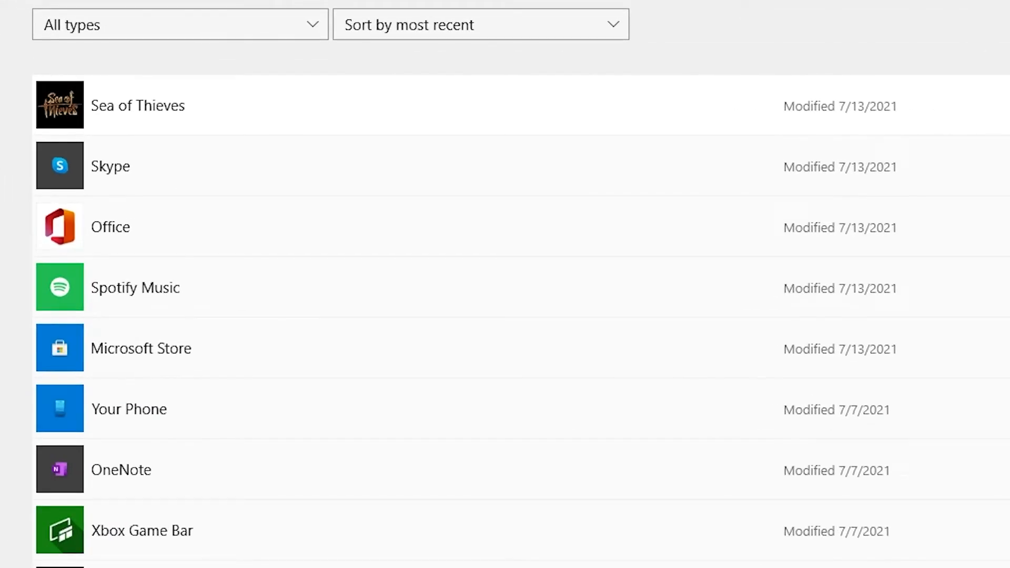
pyautogui.moveTo(160, 119)
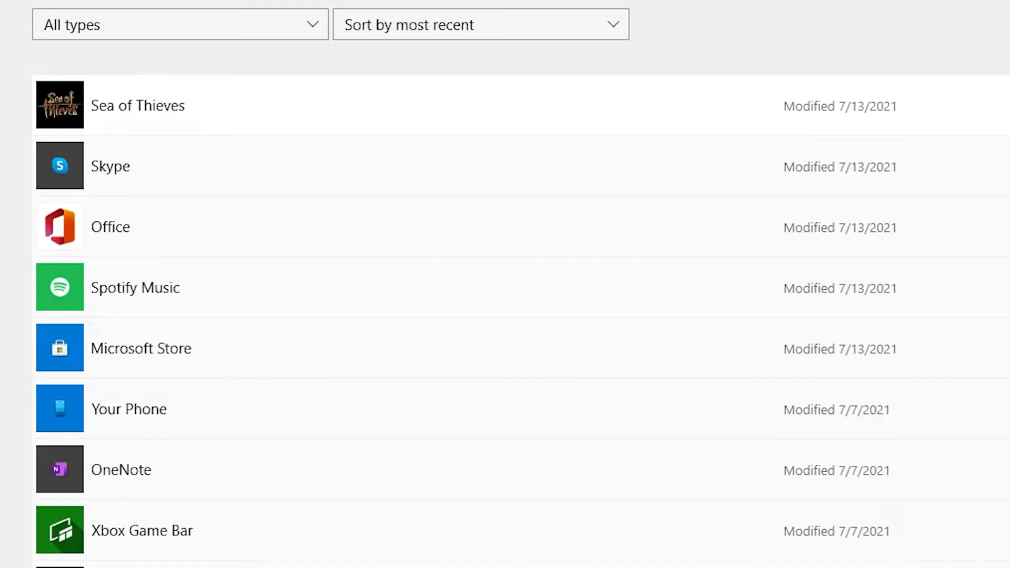
pyautogui.moveTo(418, 181)
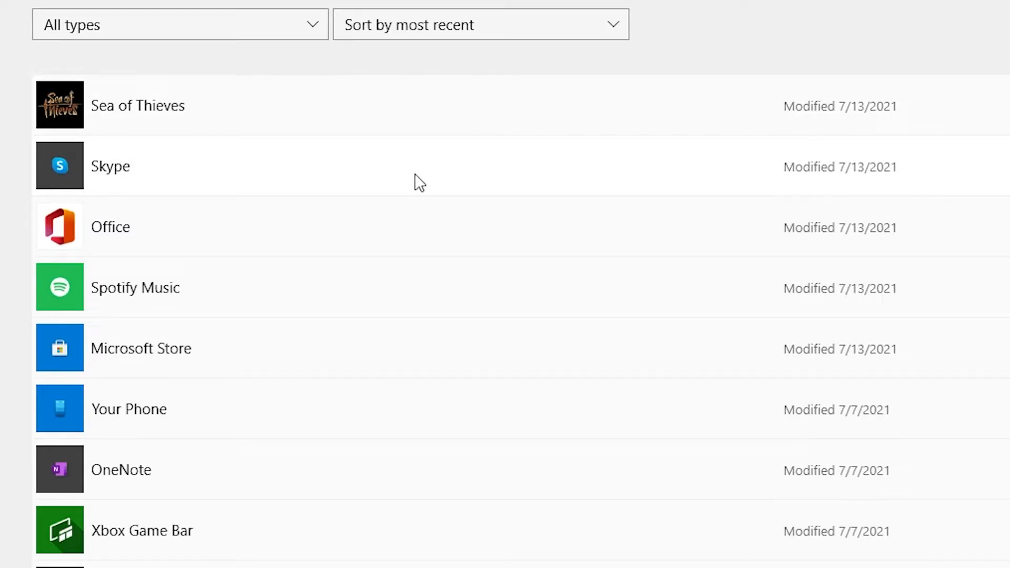
pyautogui.moveTo(380, 260)
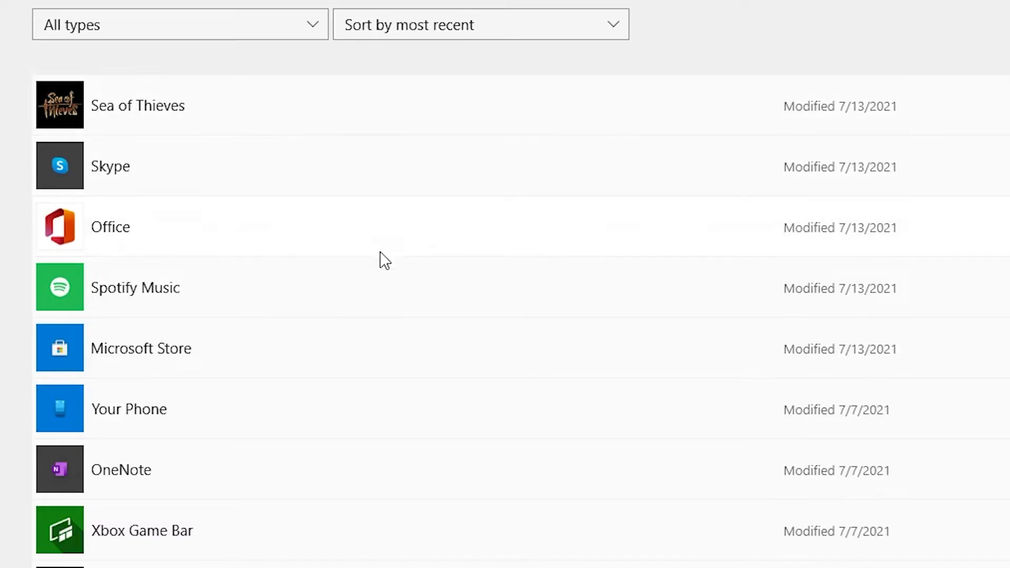